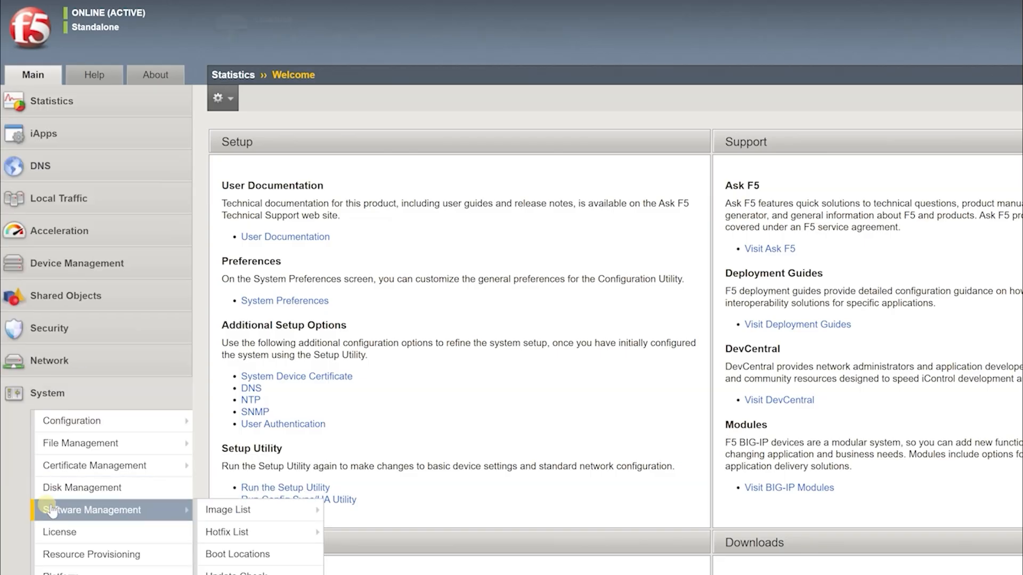
- Show the Software Management image list, with 15.1.10.7 installed on HD1.1
left_click(229, 509)
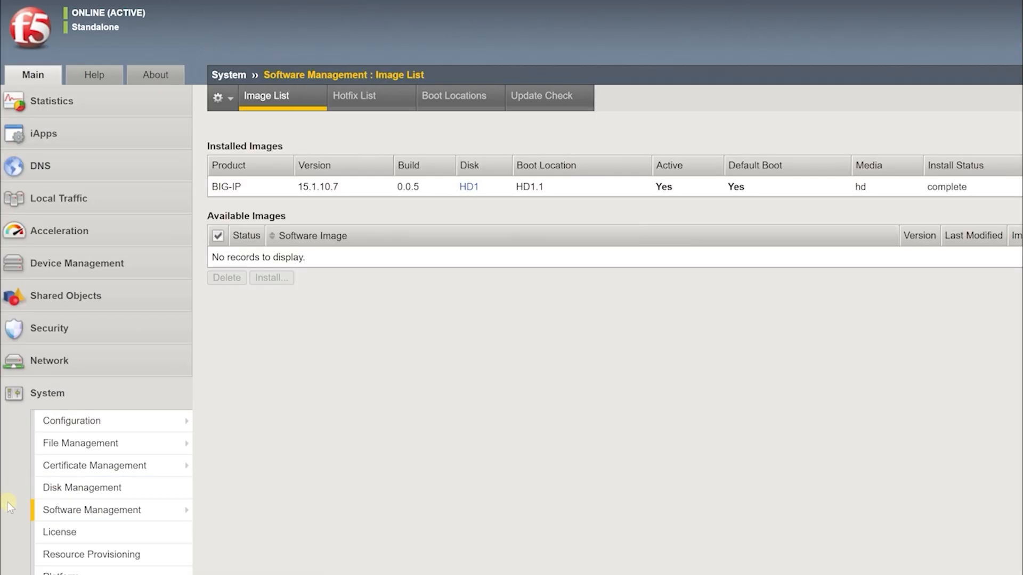
mouse_move(253, 210)
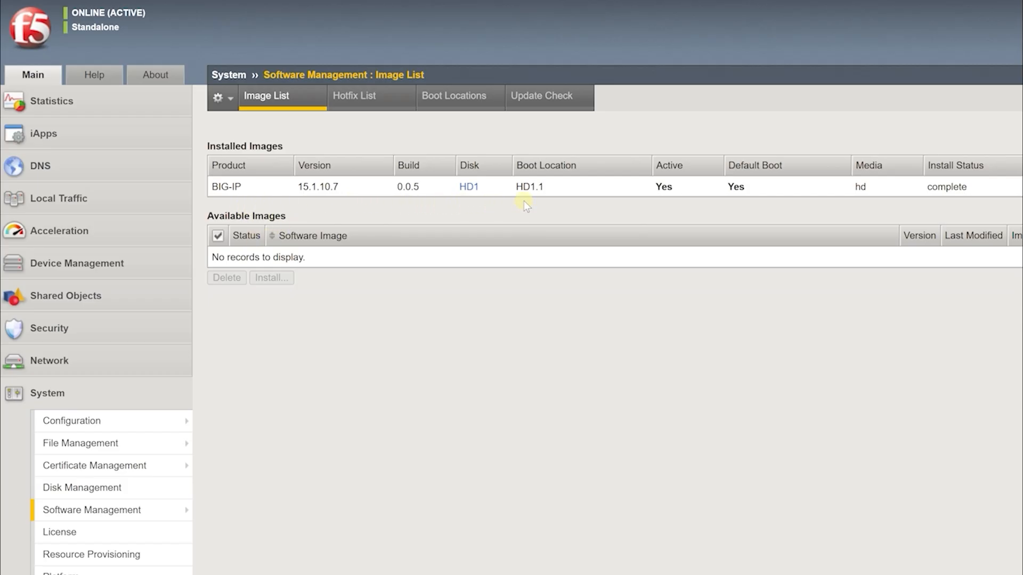
mouse_move(867, 207)
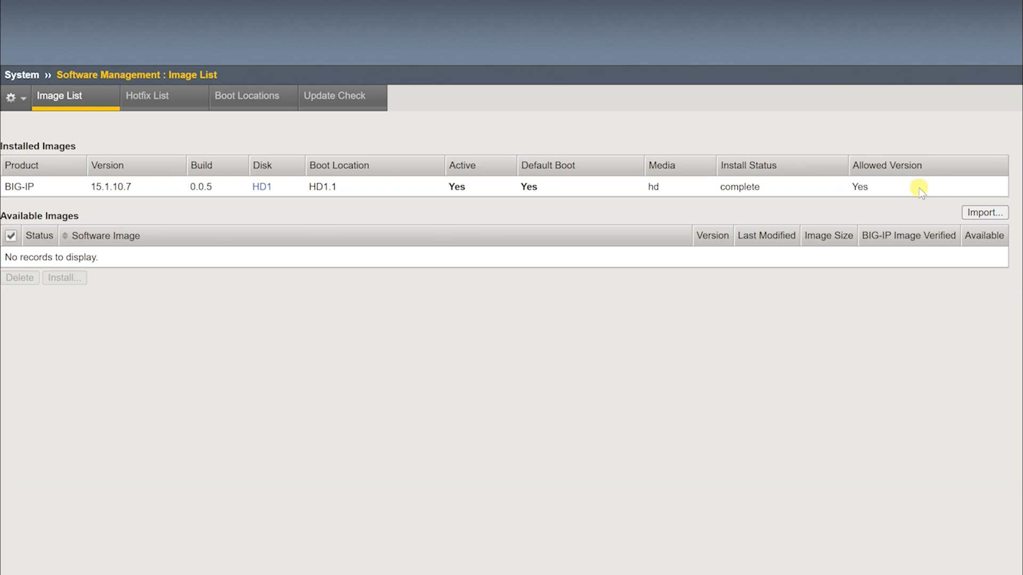
mouse_move(985, 212)
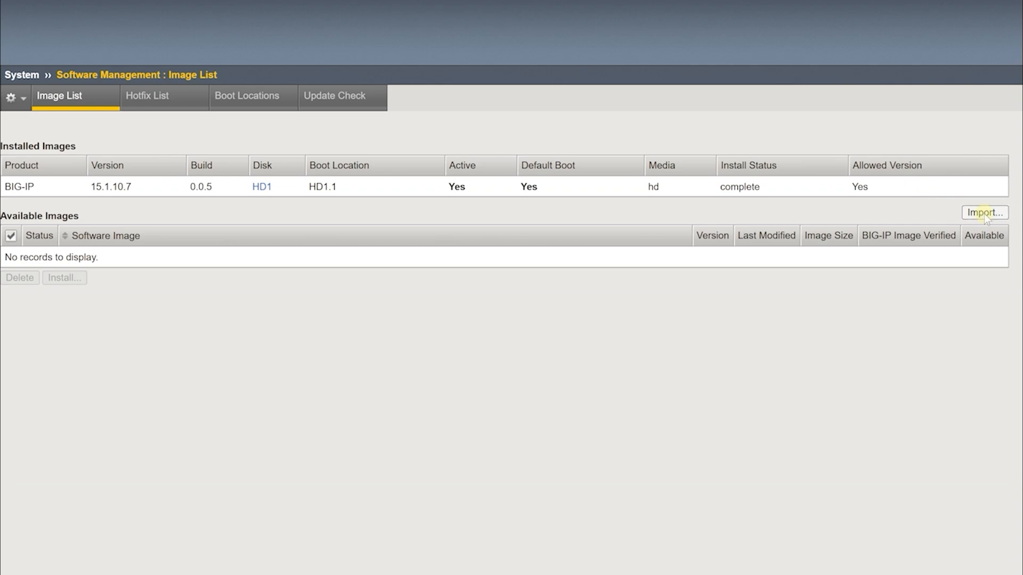
- Import BIGIP-17.5.0-0.0.15.iso as a new available software image
left_click(984, 212)
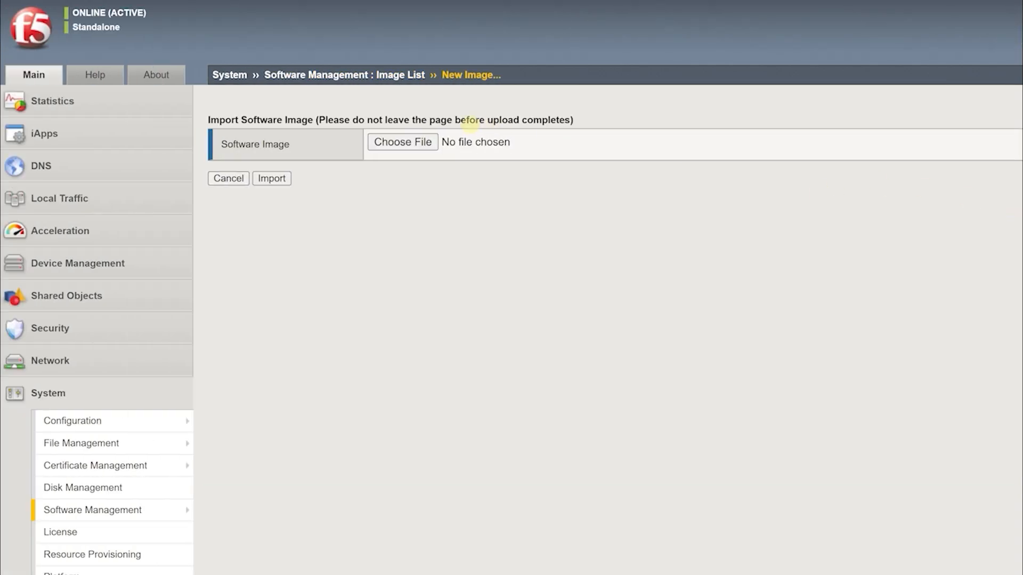
left_click(402, 142)
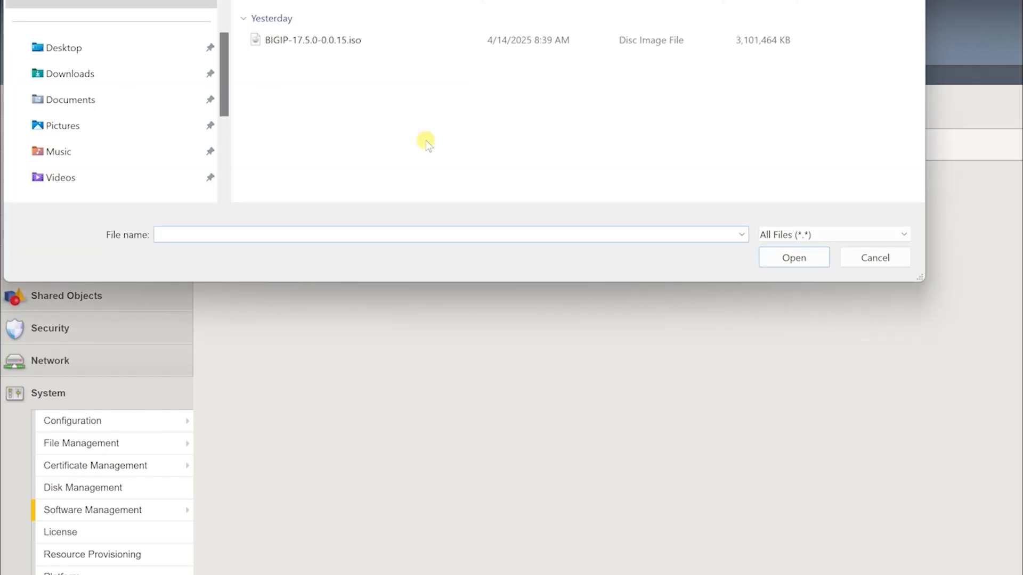
left_click(312, 40)
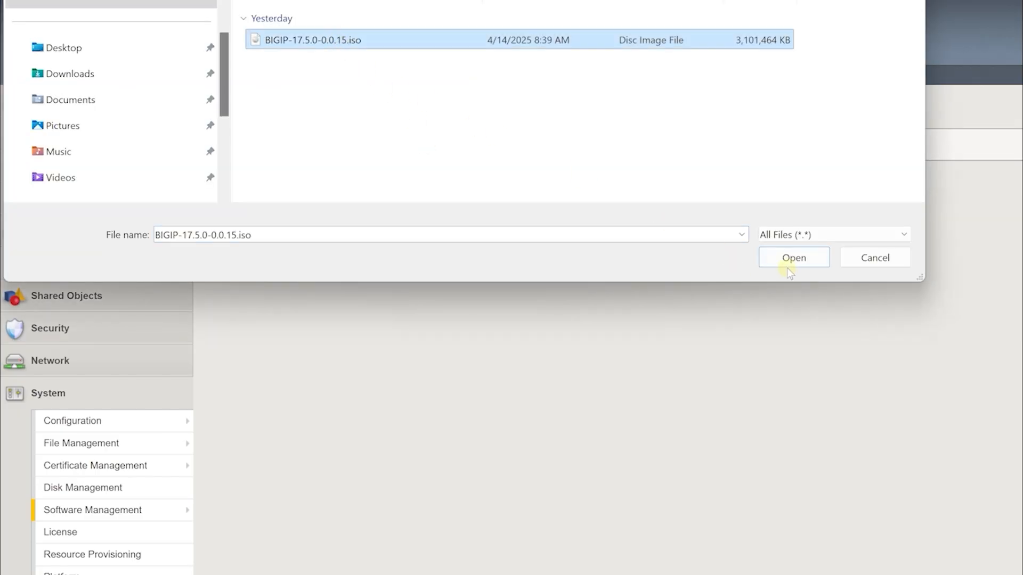
left_click(793, 256)
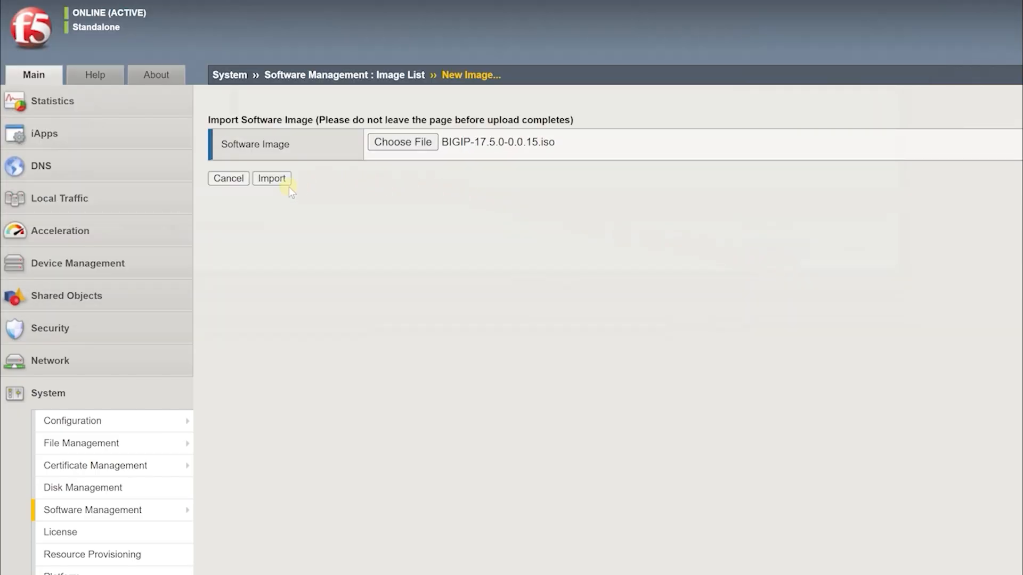
left_click(271, 178)
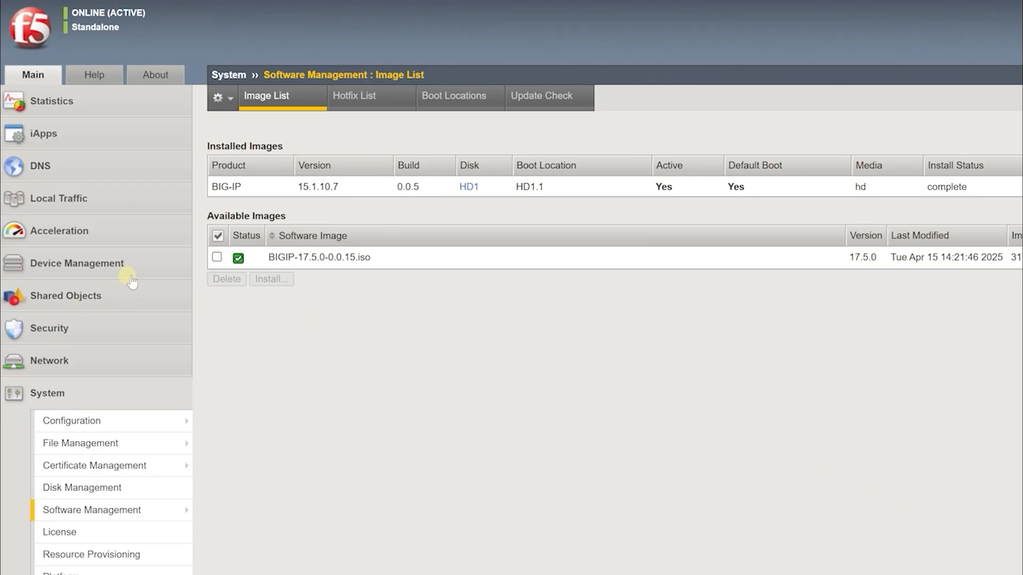
- Install the 17.5.0 image to disk HD1 with volume set name 2
left_click(217, 256)
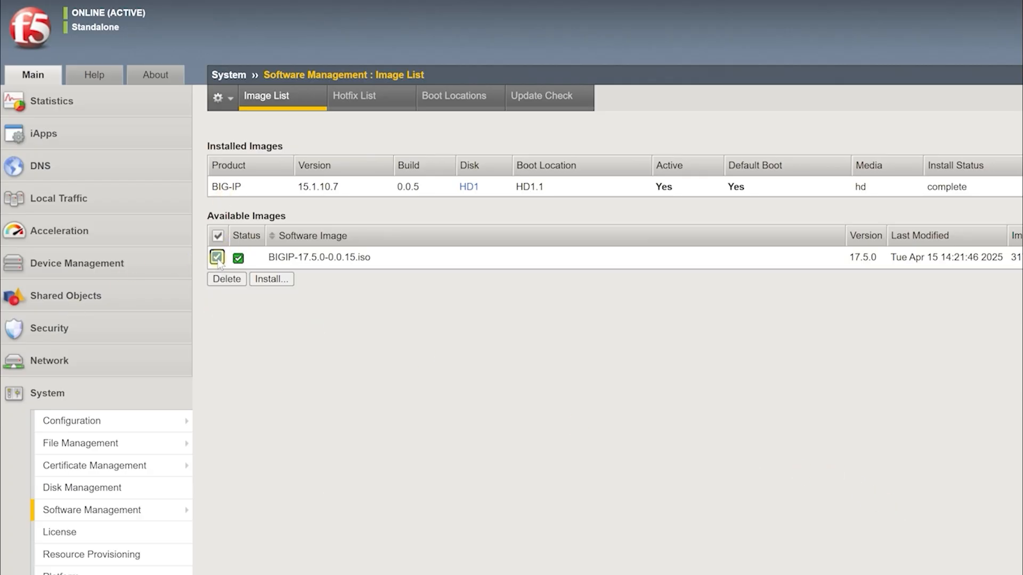
left_click(271, 279)
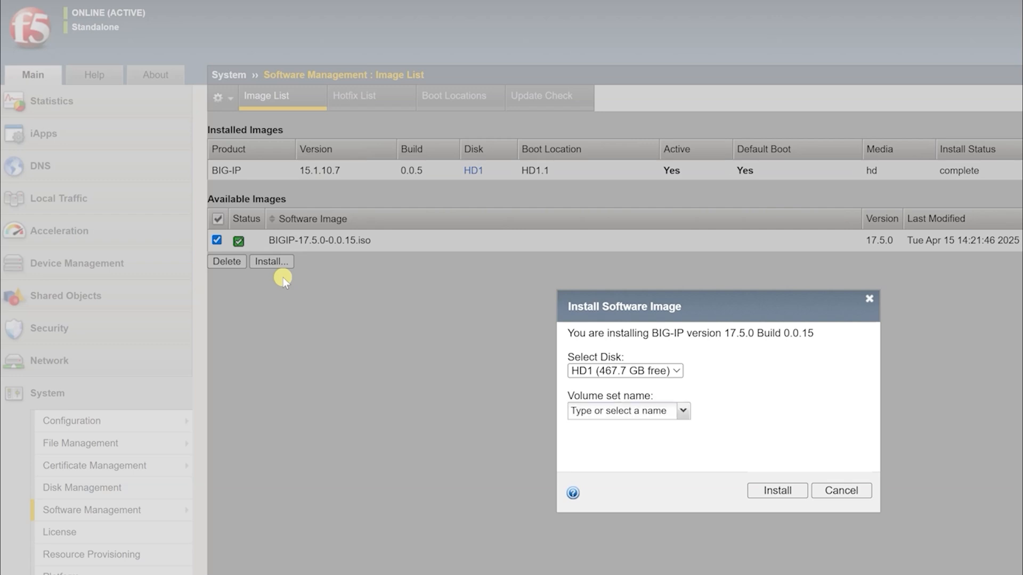
left_click(623, 411)
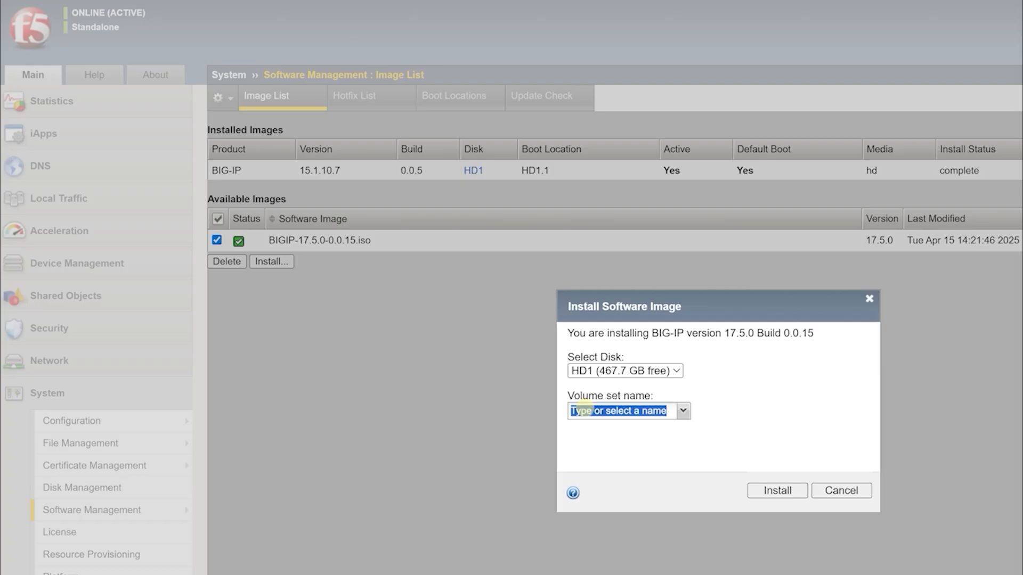
type("2")
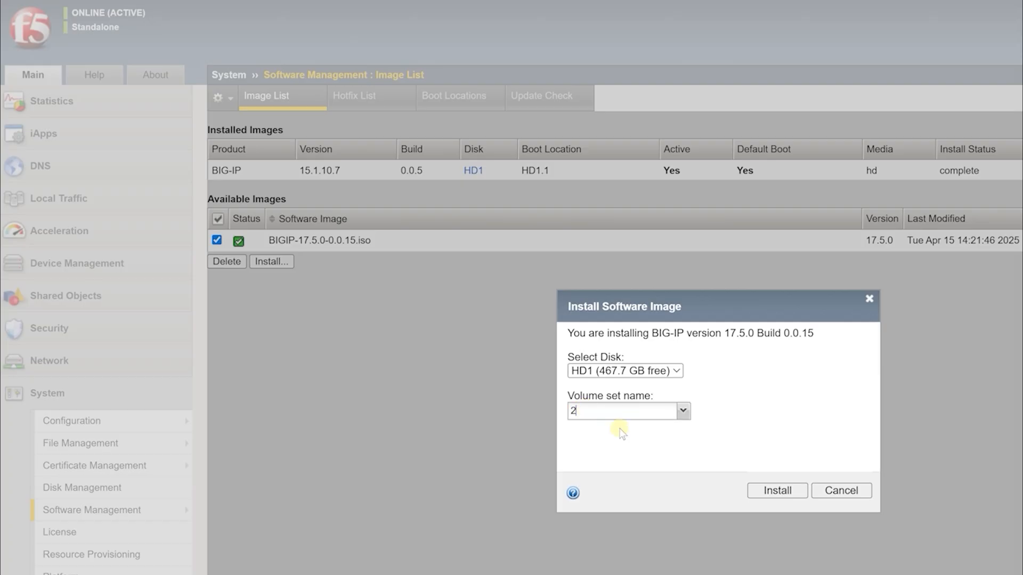
left_click(777, 491)
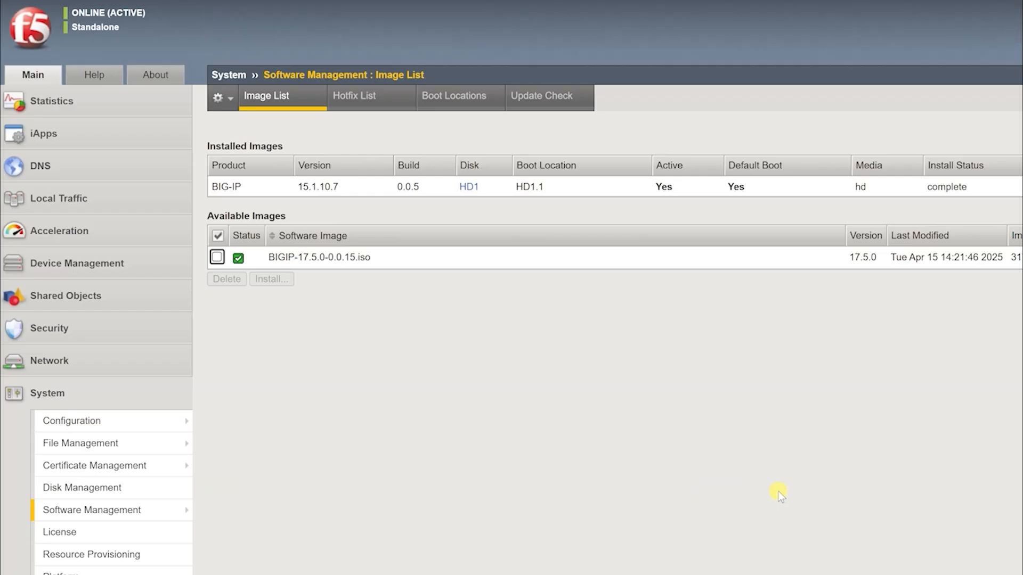
mouse_move(582, 216)
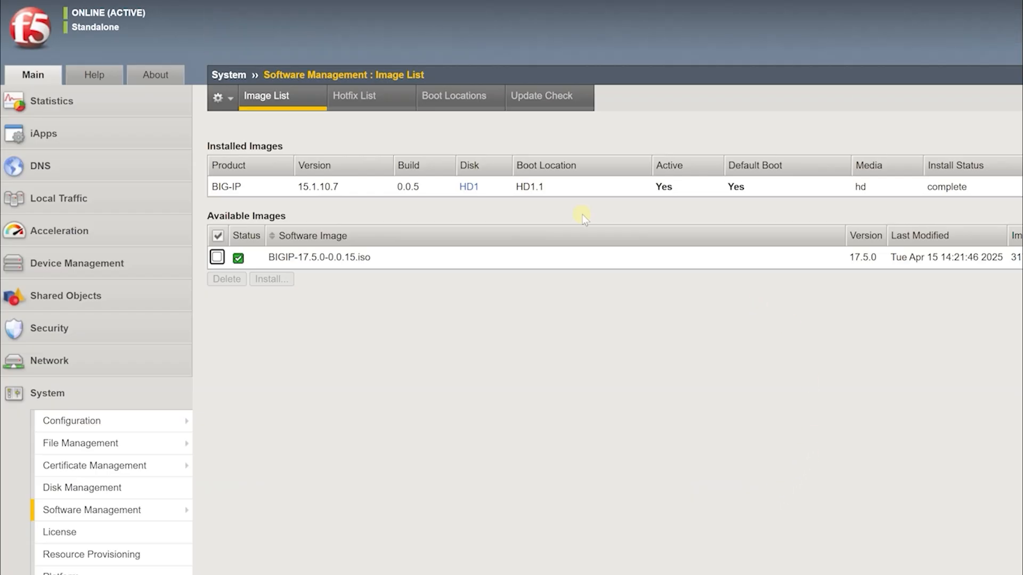
mouse_move(558, 123)
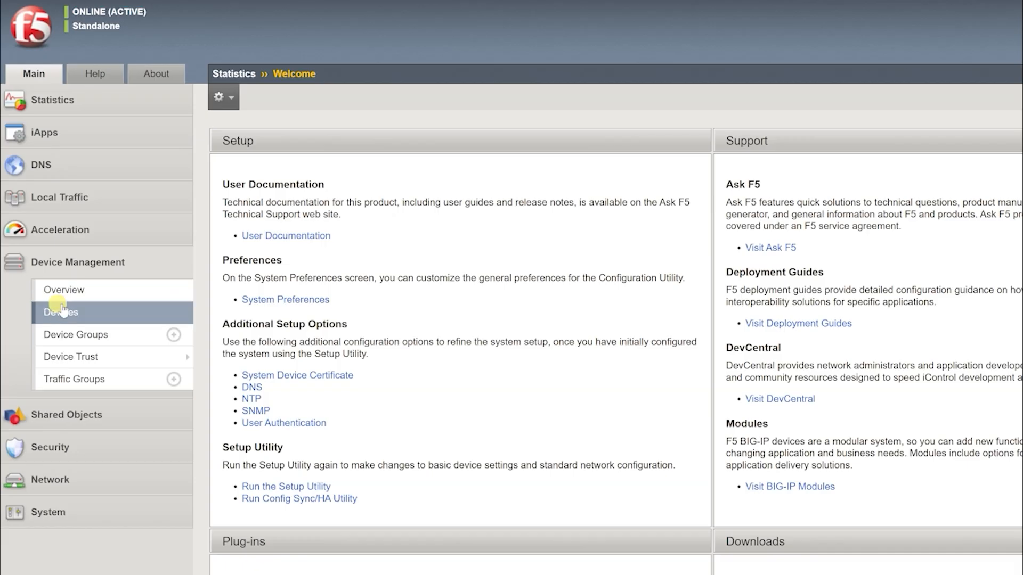
- Force the f5demo-bigip self device offline and confirm
left_click(60, 311)
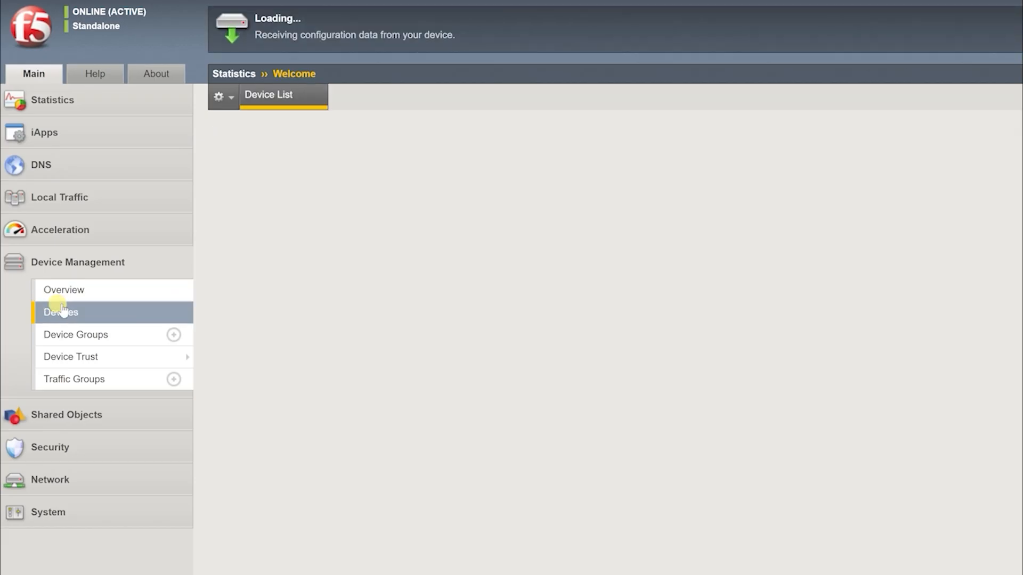
left_click(60, 312)
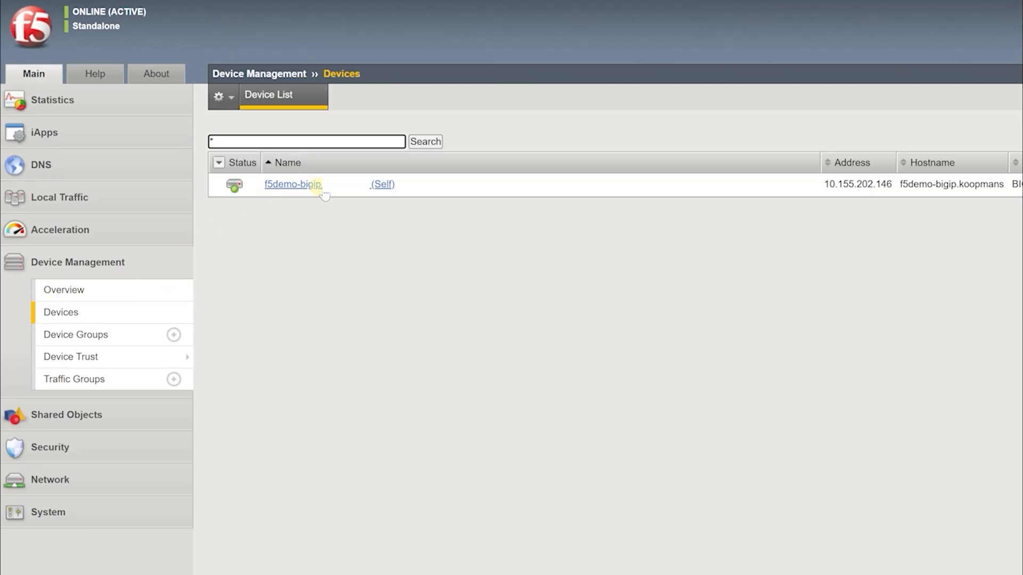
left_click(293, 184)
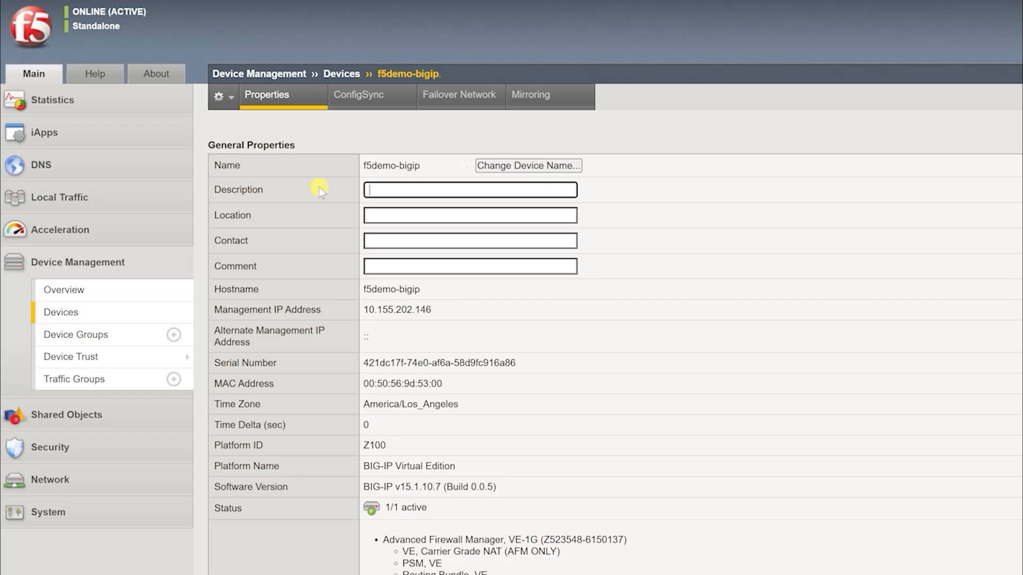
scroll("down", 3)
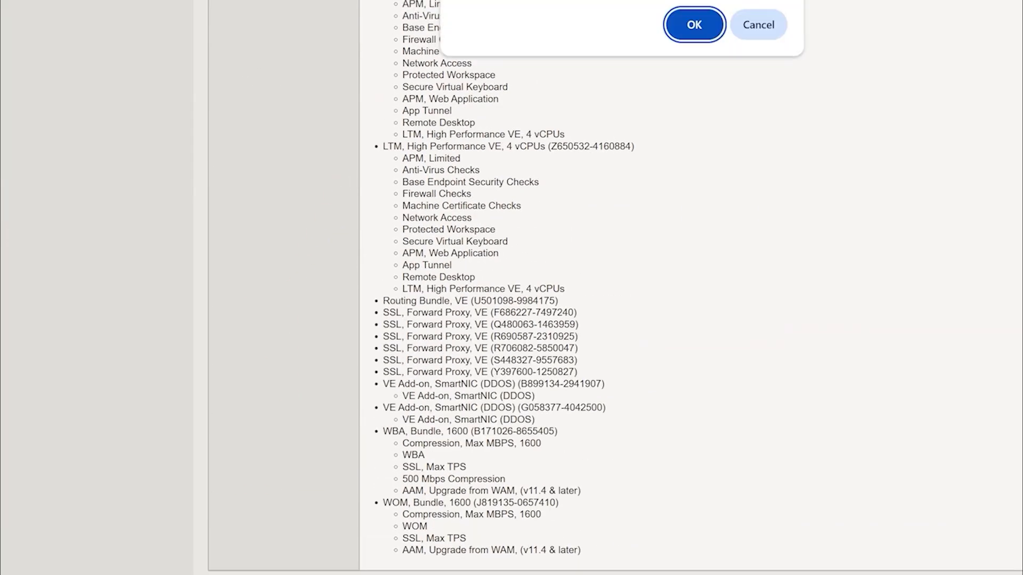
left_click(693, 24)
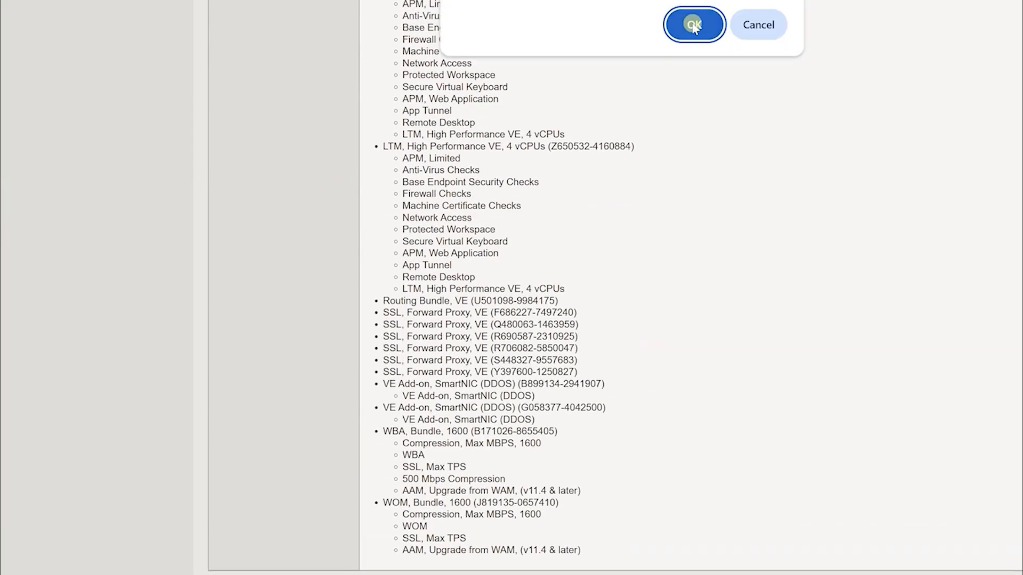
left_click(692, 25)
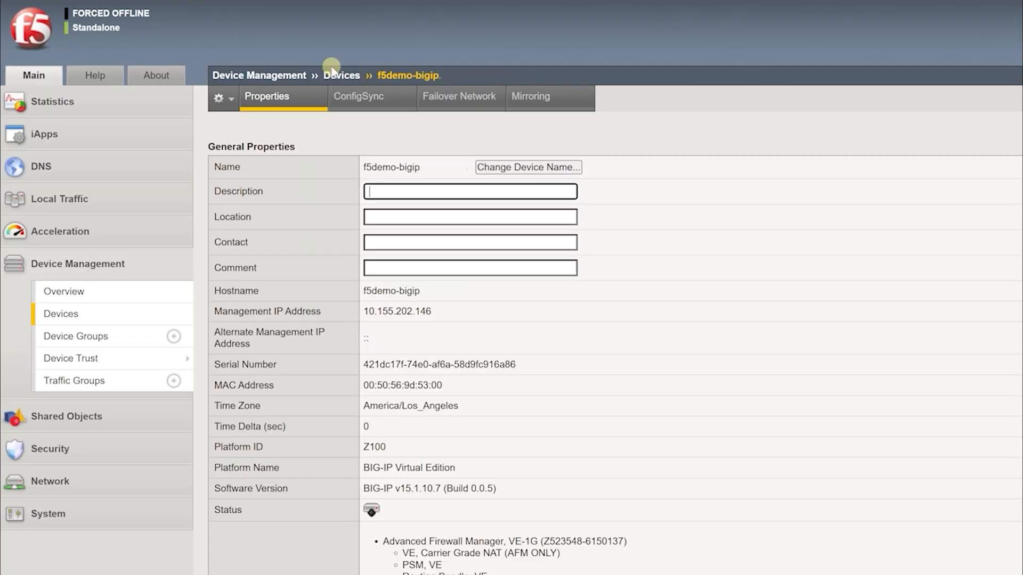
mouse_move(47, 514)
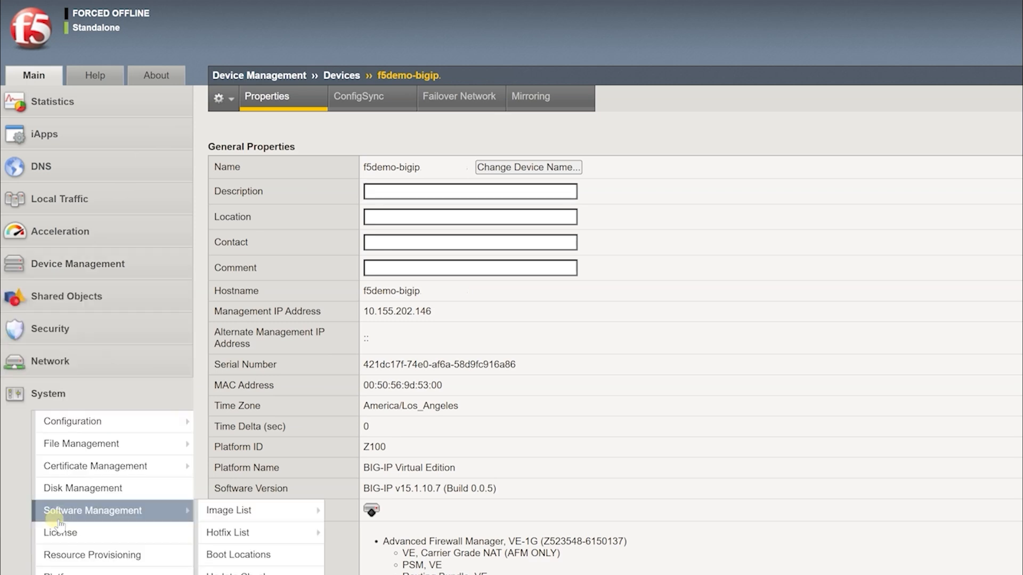
- Activate boot location HD1.2 with Install Configuration set to No, and confirm the reboot
left_click(238, 555)
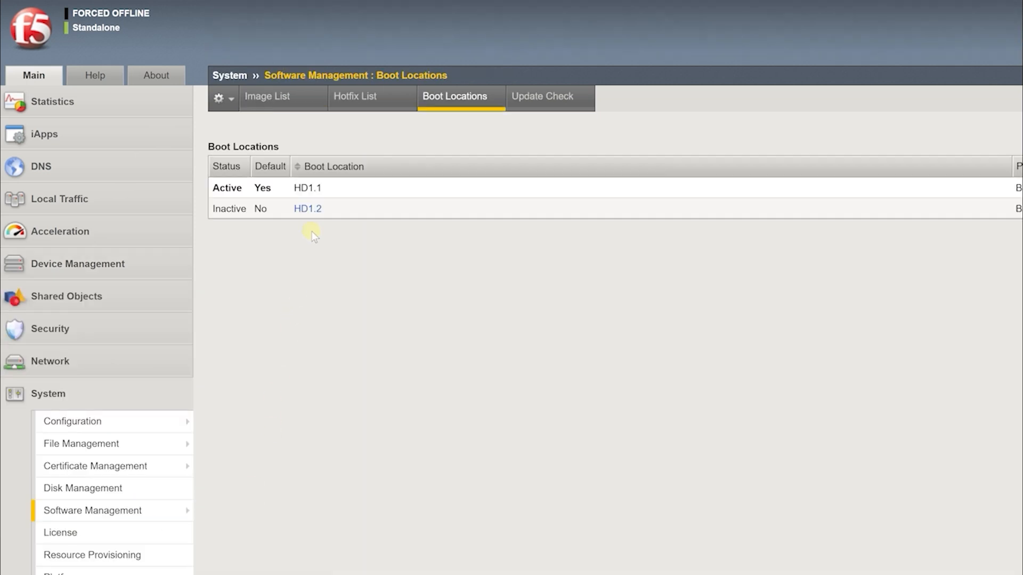
left_click(307, 209)
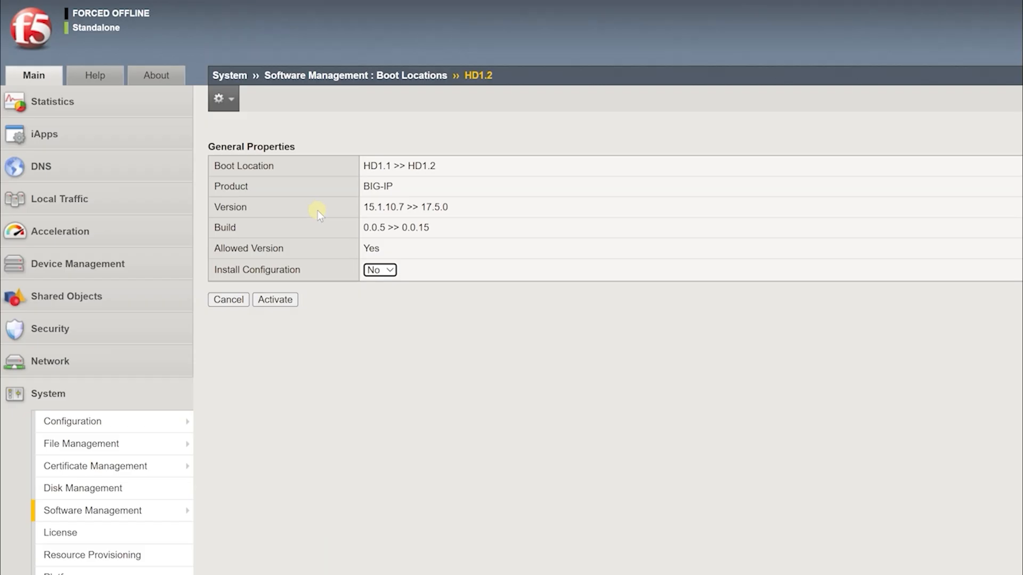
left_click(379, 270)
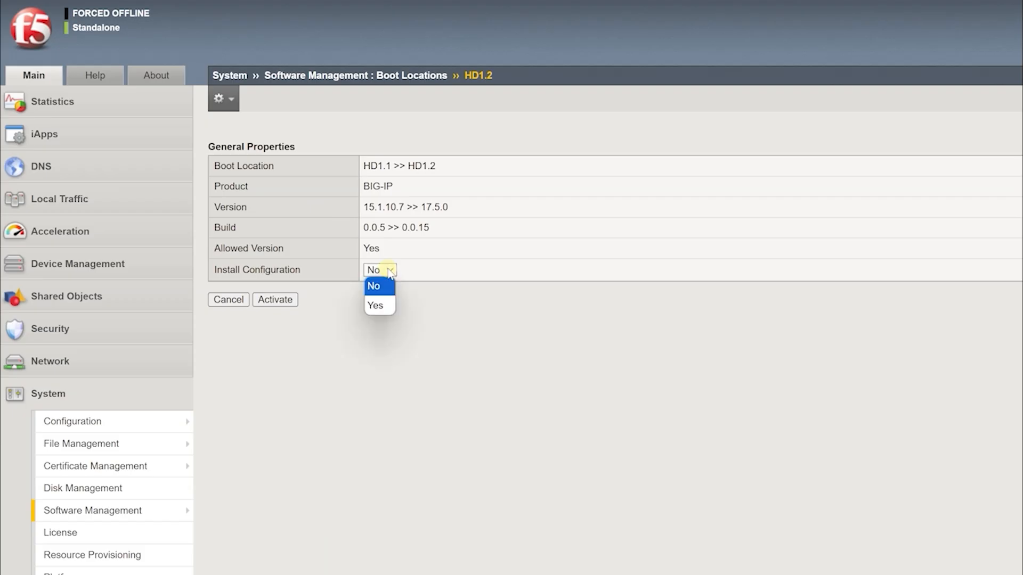
left_click(372, 286)
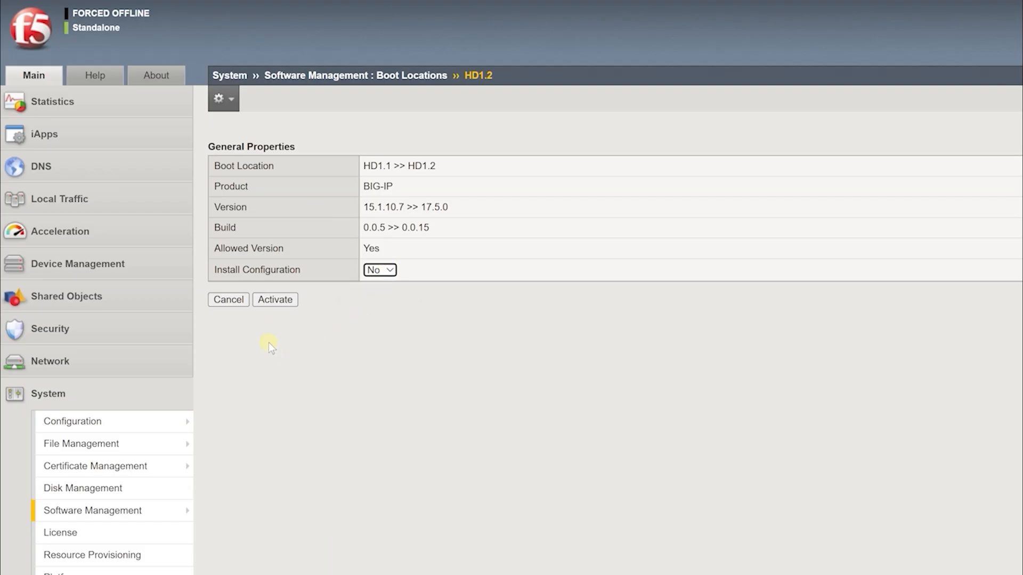
left_click(274, 299)
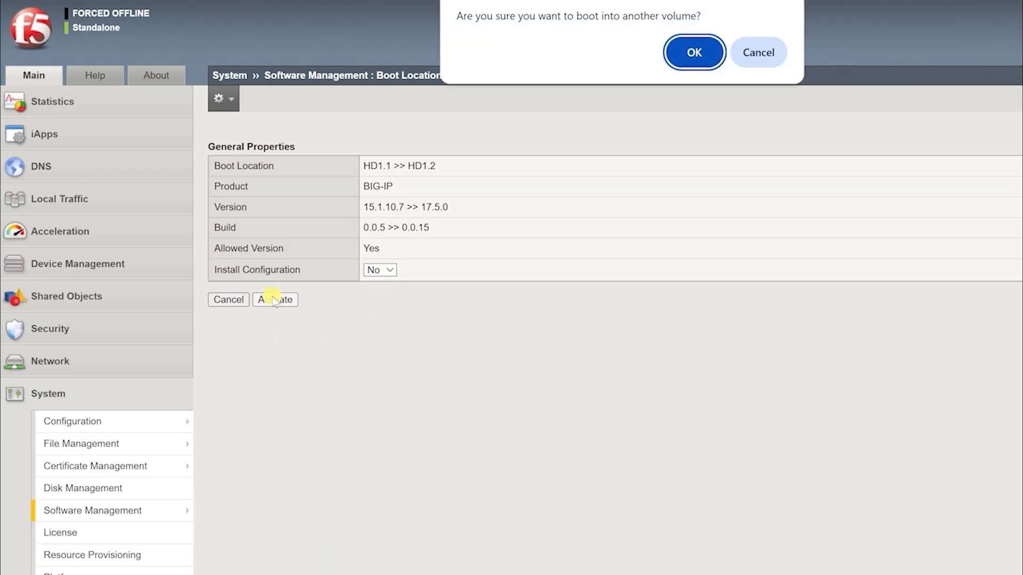
left_click(693, 52)
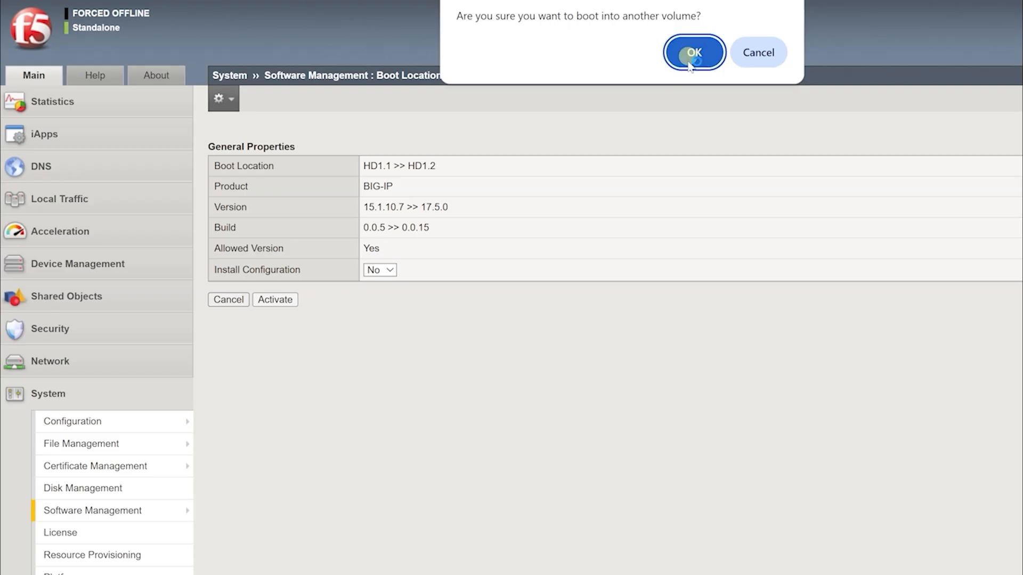
left_click(692, 53)
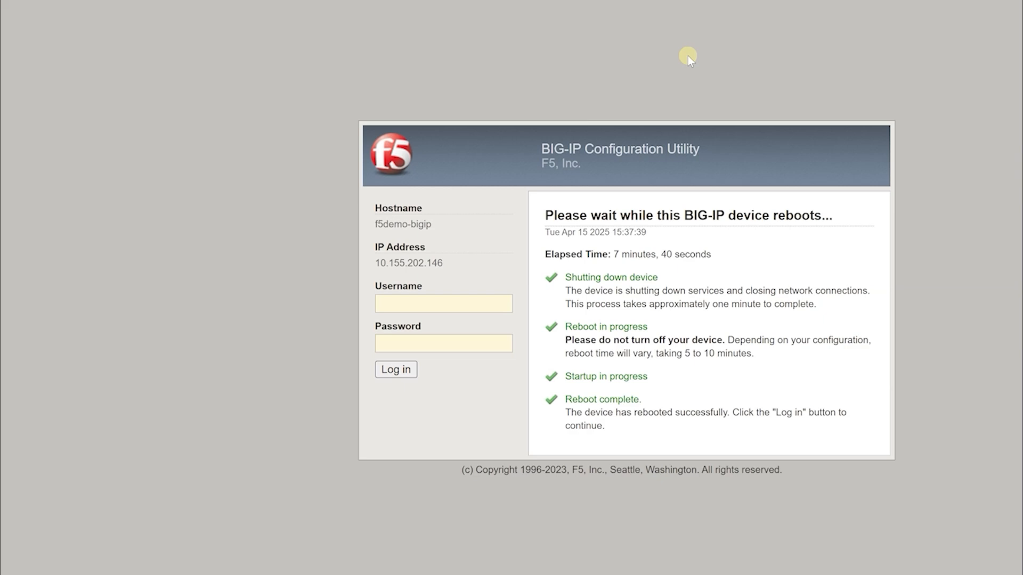
- Log back in and view Device General properties showing 17.5.0 Build 0.0.15 Final
type("a")
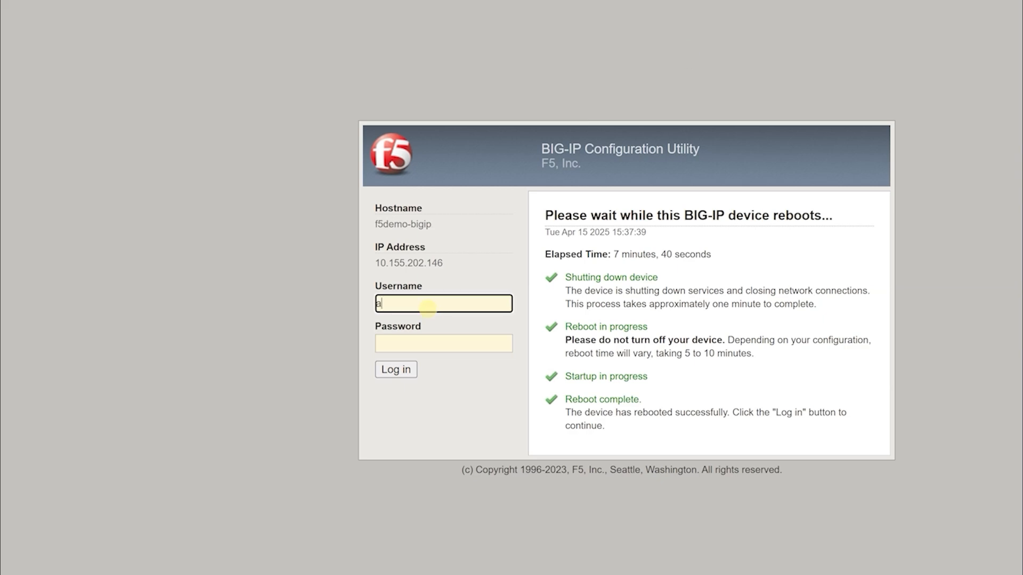
left_click(395, 369)
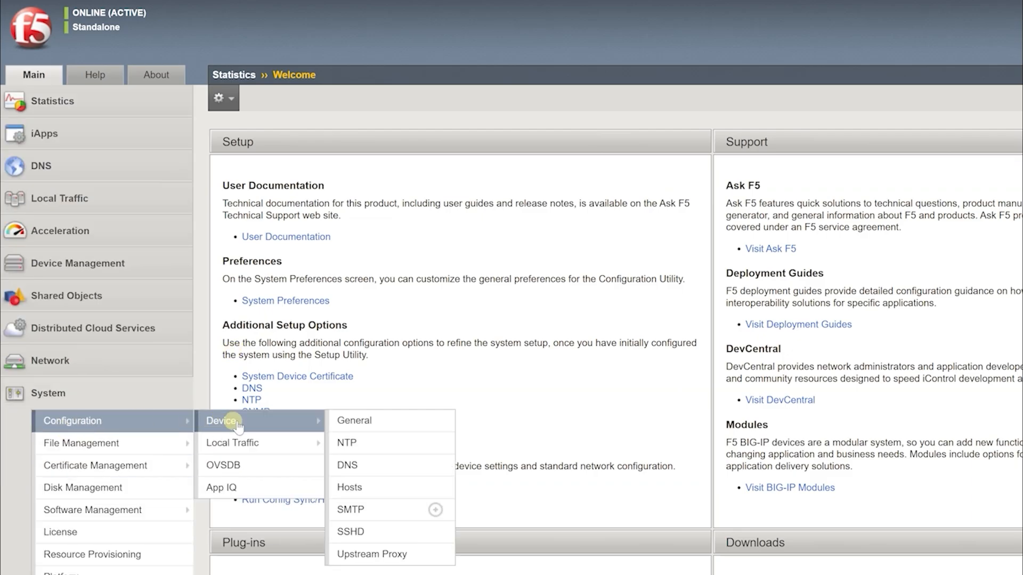
left_click(354, 420)
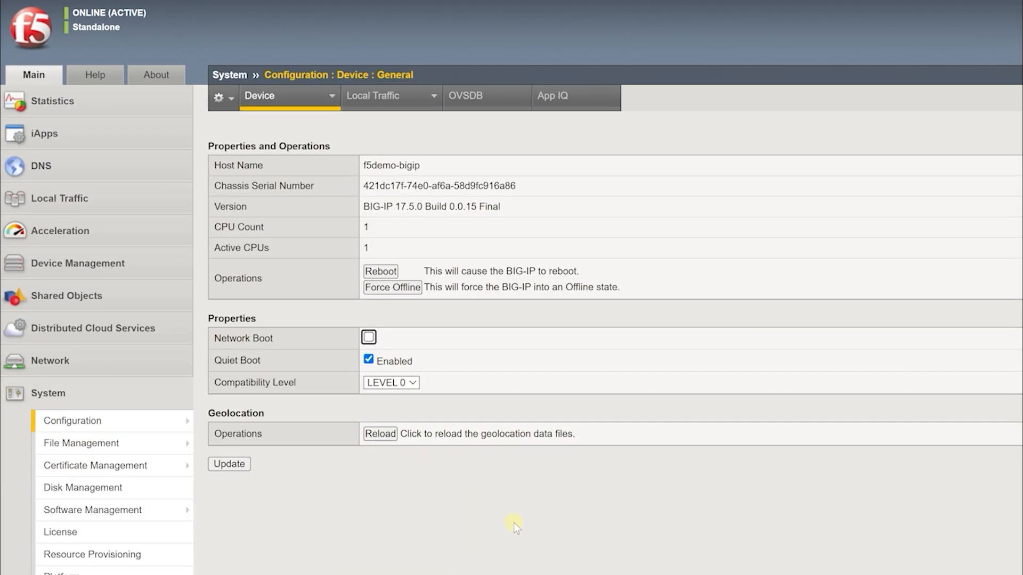